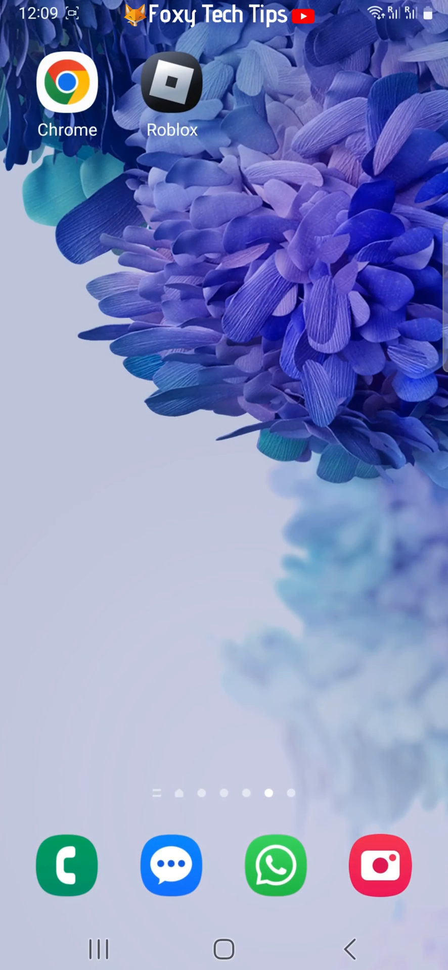
# Briefly open and leave the Roblox app, then load roblox.com/ in Chrome
pyautogui.click(171, 84)
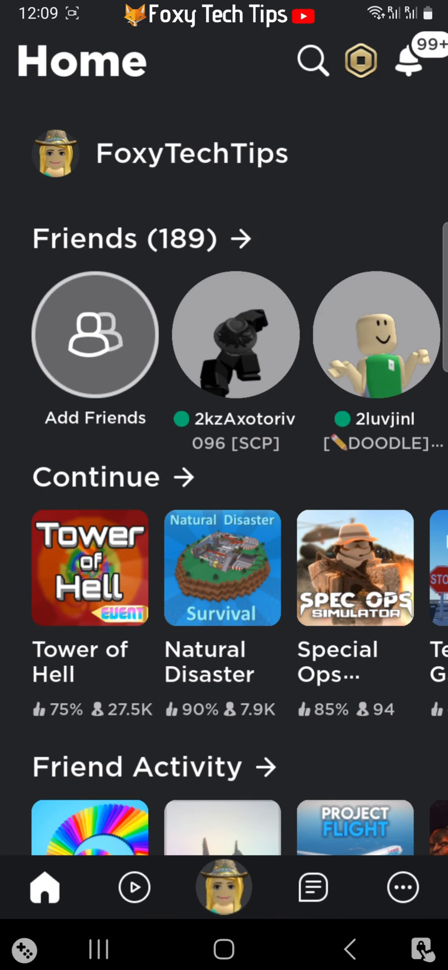
pyautogui.click(224, 887)
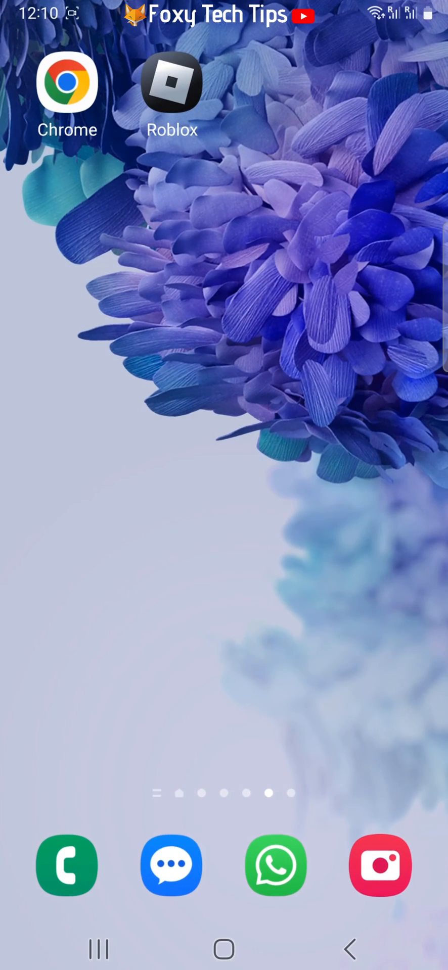
pyautogui.click(66, 83)
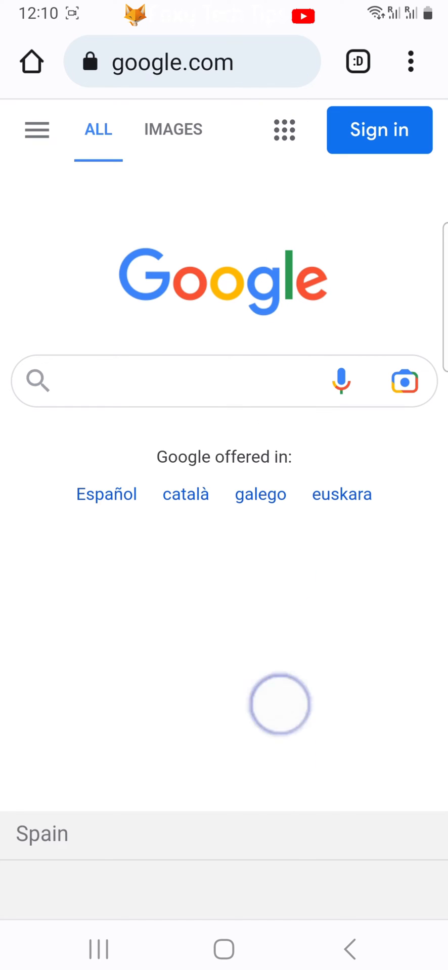
pyautogui.click(192, 61)
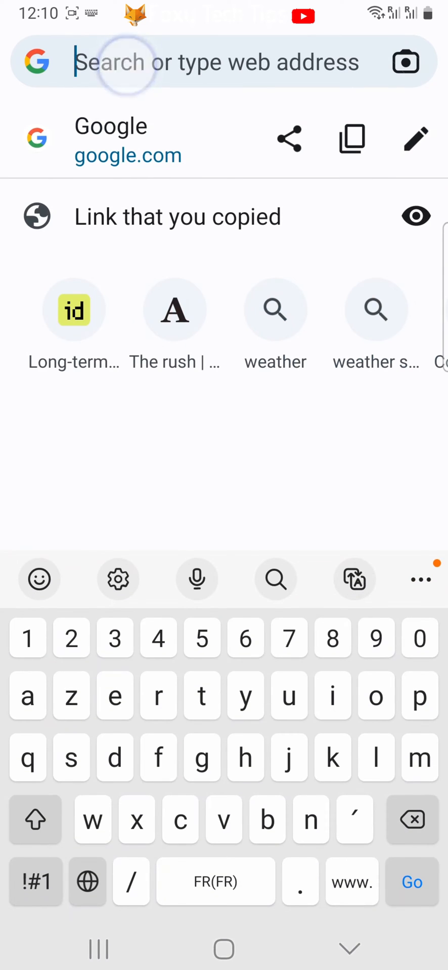
pyautogui.write('roblox.com/')
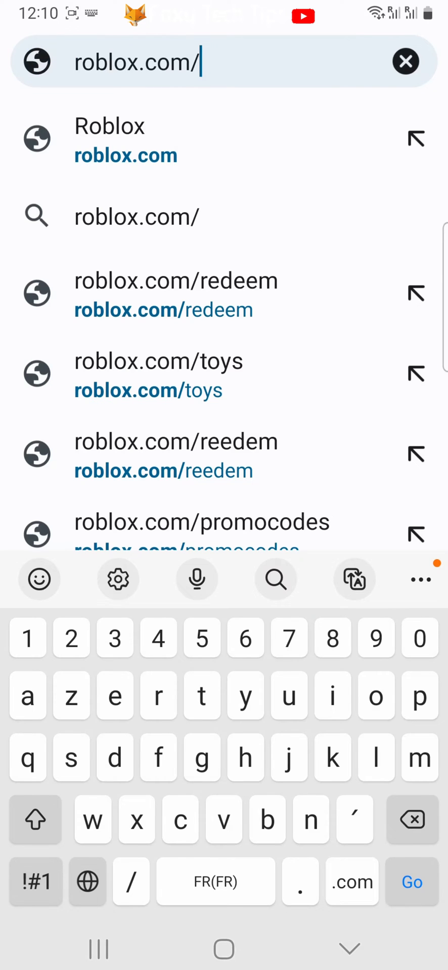
pyautogui.press('Backspace')
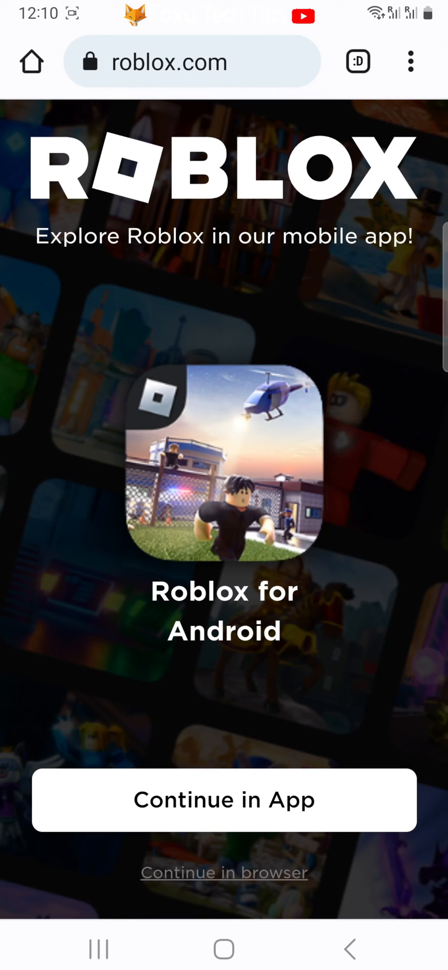
# Choose 'Continue in browser', log in to the Roblox account, and continue to Home
pyautogui.click(279, 872)
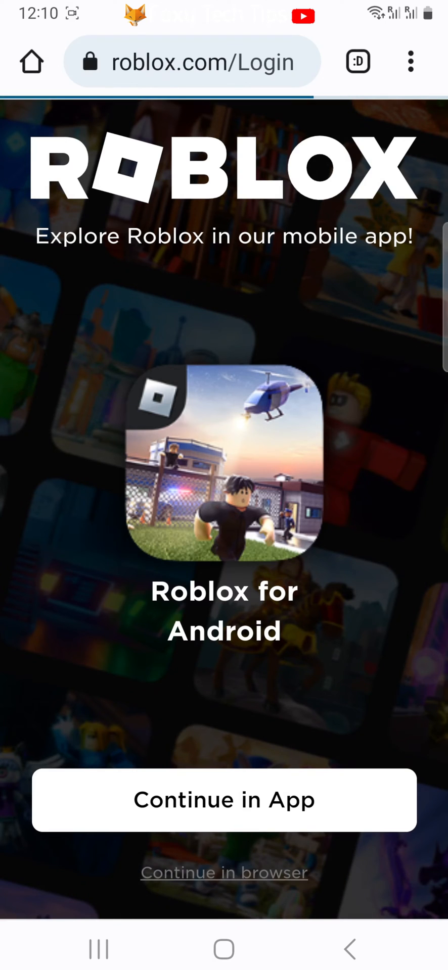
pyautogui.click(223, 872)
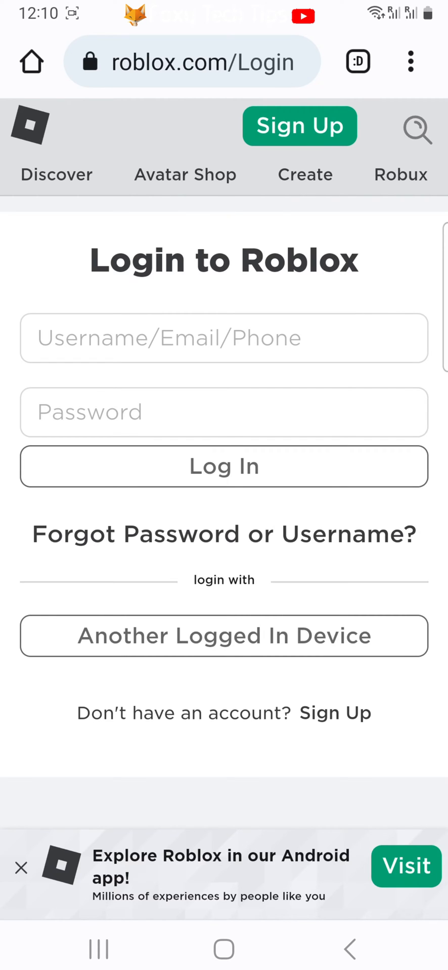
pyautogui.click(223, 466)
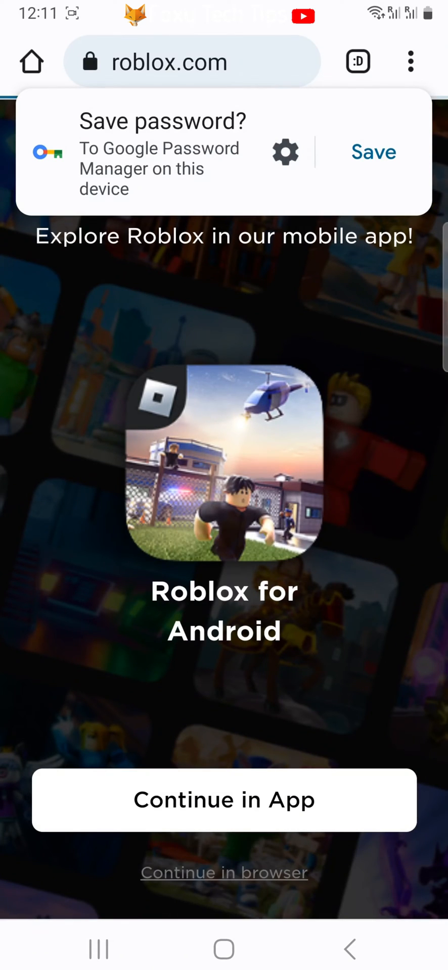
pyautogui.click(224, 872)
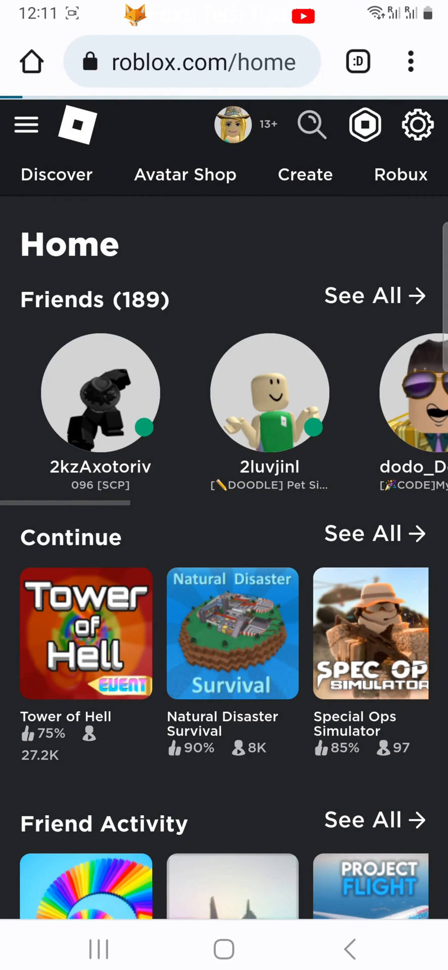
# Open your own Roblox profile from the top-bar avatar and select Chrome's address bar
pyautogui.click(232, 125)
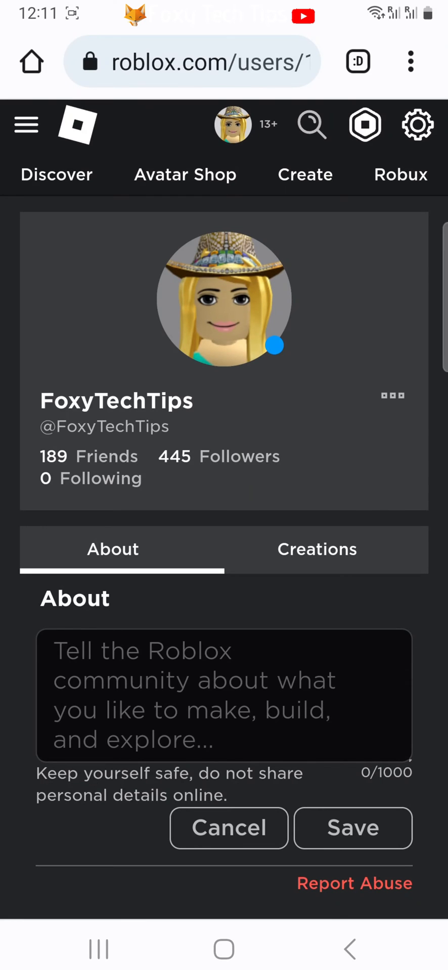
pyautogui.click(205, 61)
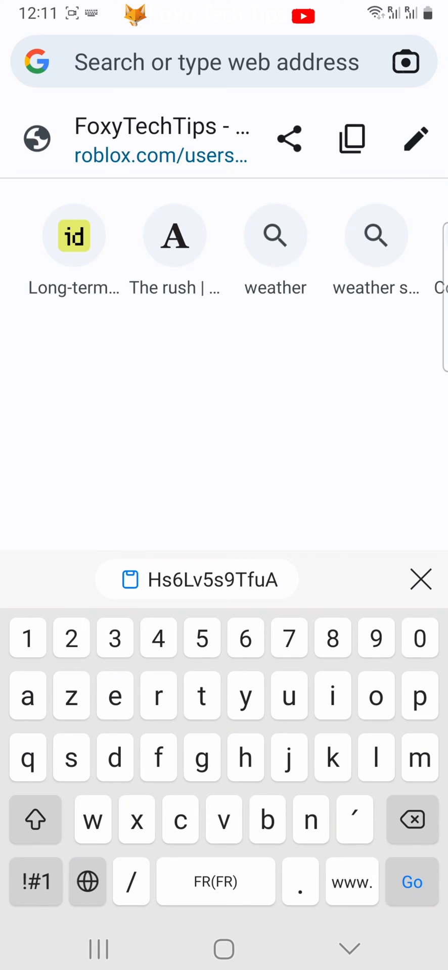
# Edit the profile URL in the address bar and copy it with the numeric user ID
pyautogui.click(216, 62)
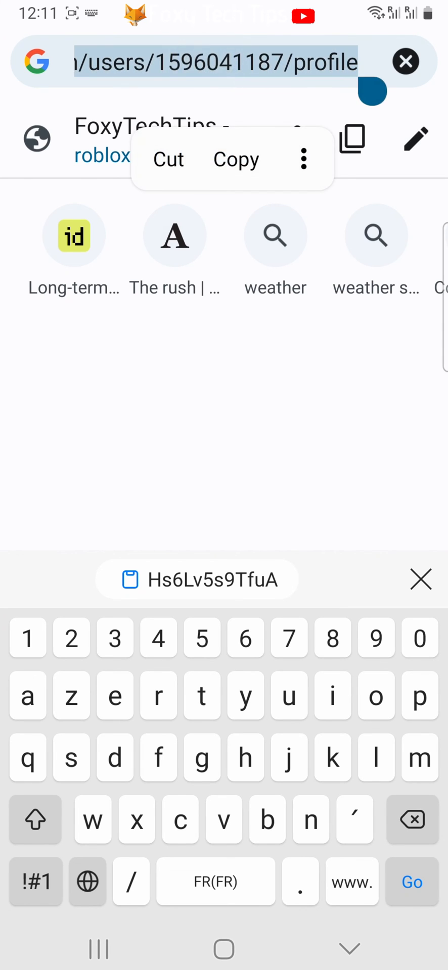
pyautogui.click(169, 160)
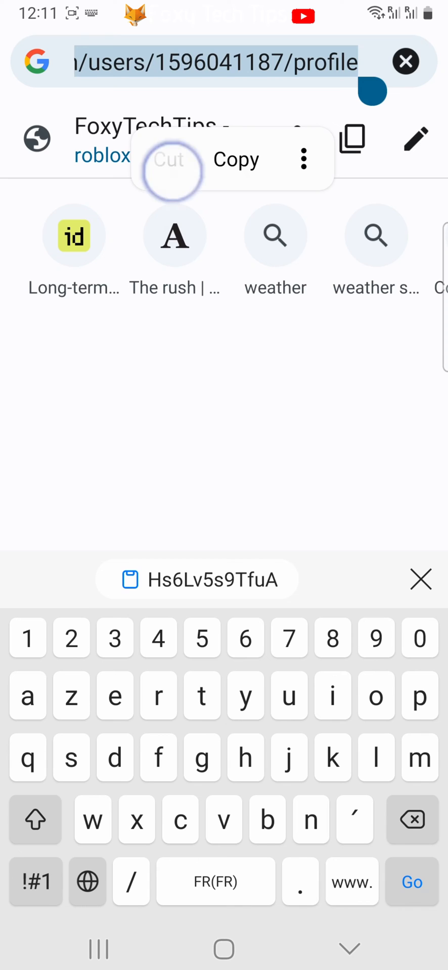
pyautogui.click(236, 159)
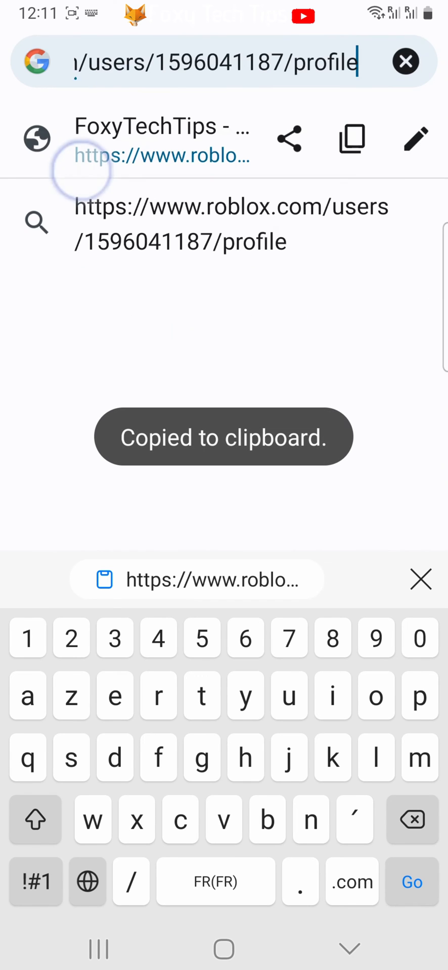